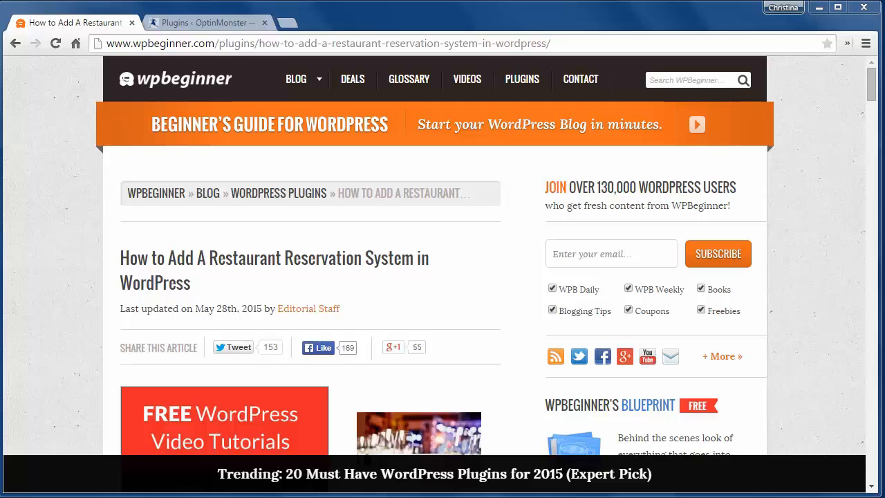
mouse_move(95, 439)
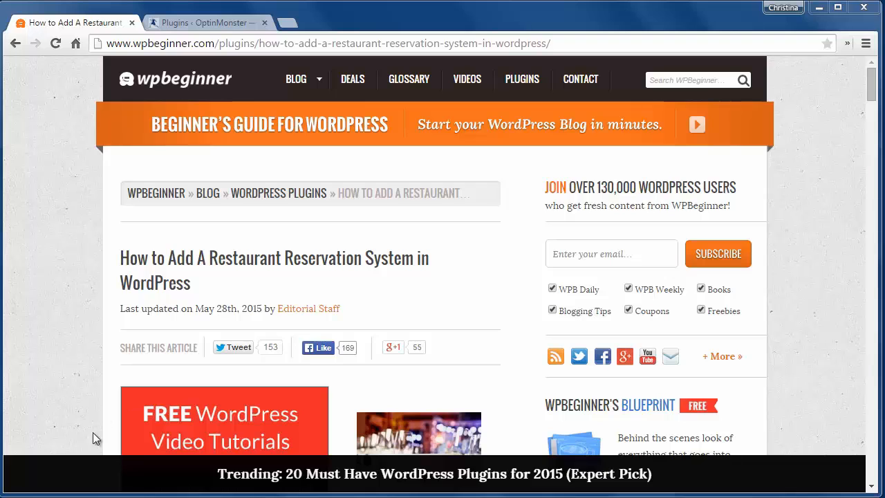
mouse_move(83, 449)
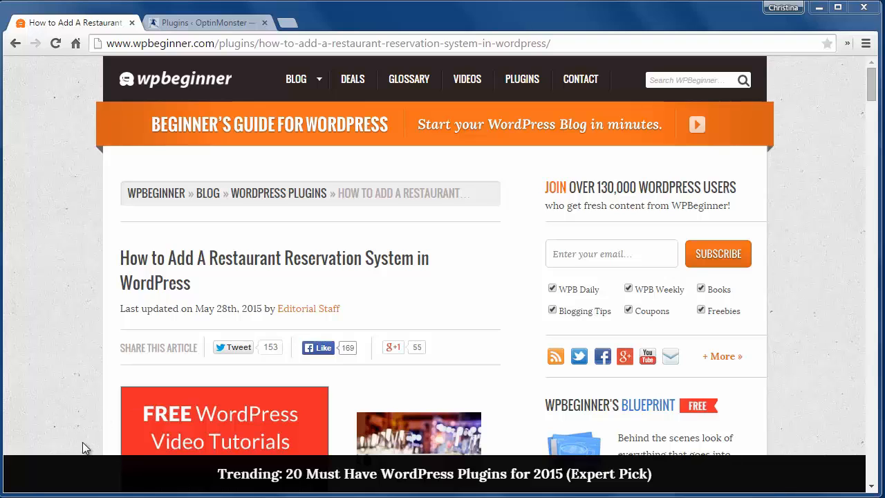
Create a new page titled 'Booking' from Pages > Add New and publish it.
left_click(205, 22)
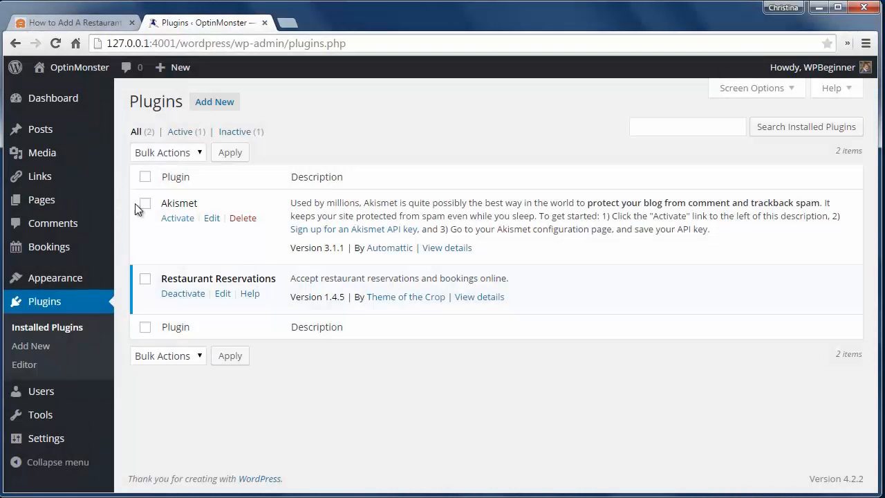
mouse_move(41, 199)
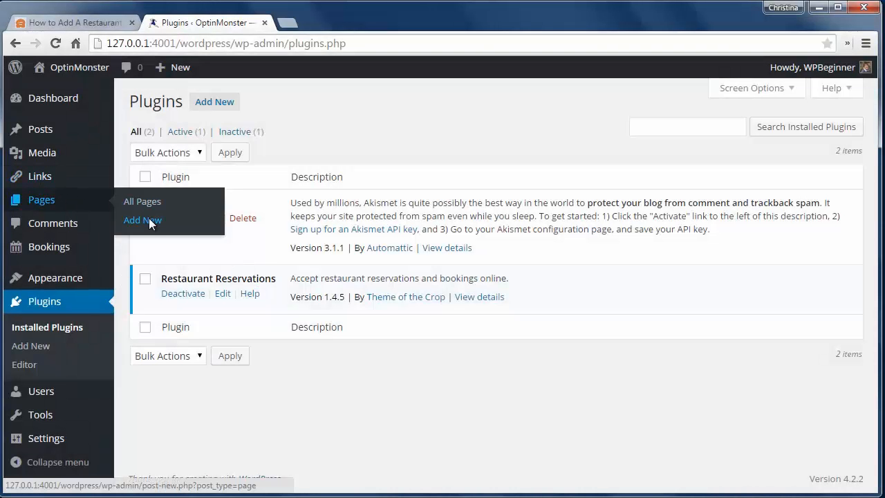
left_click(142, 220)
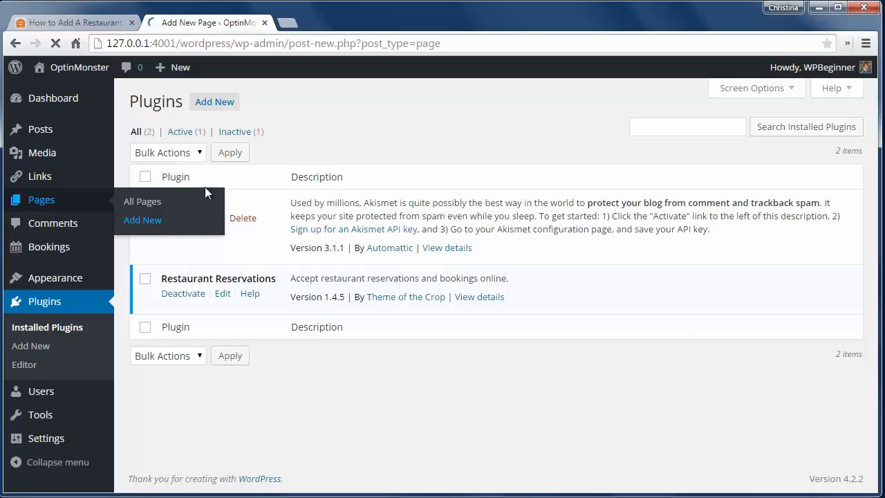
left_click(143, 220)
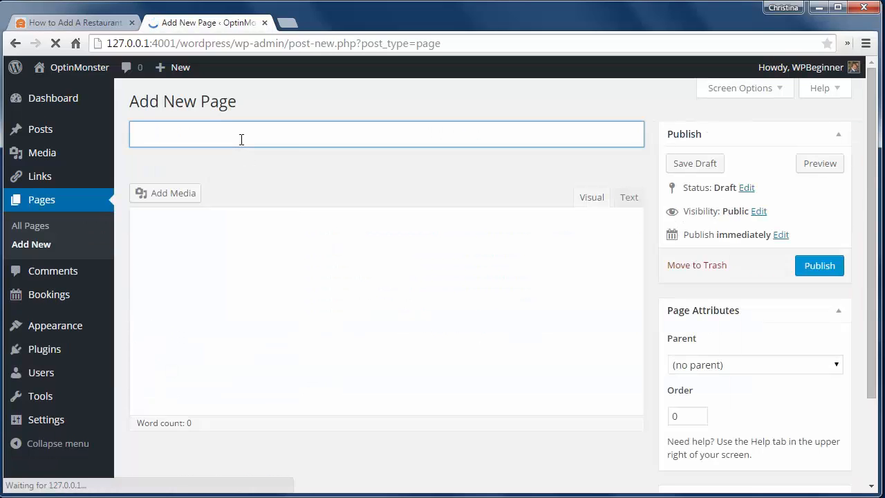
type("Booking")
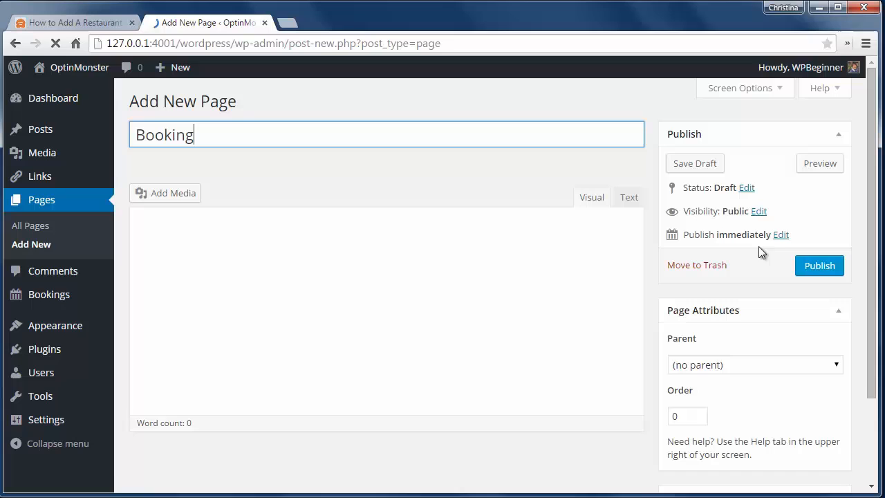
left_click(819, 265)
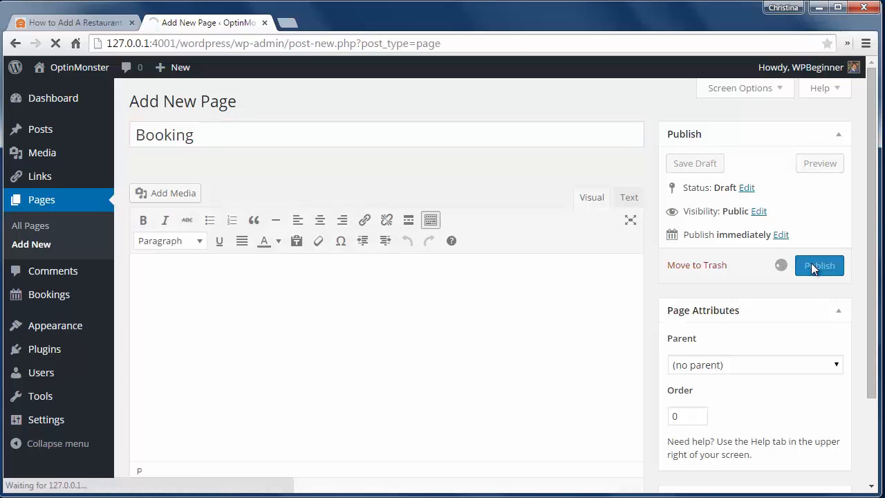
left_click(819, 265)
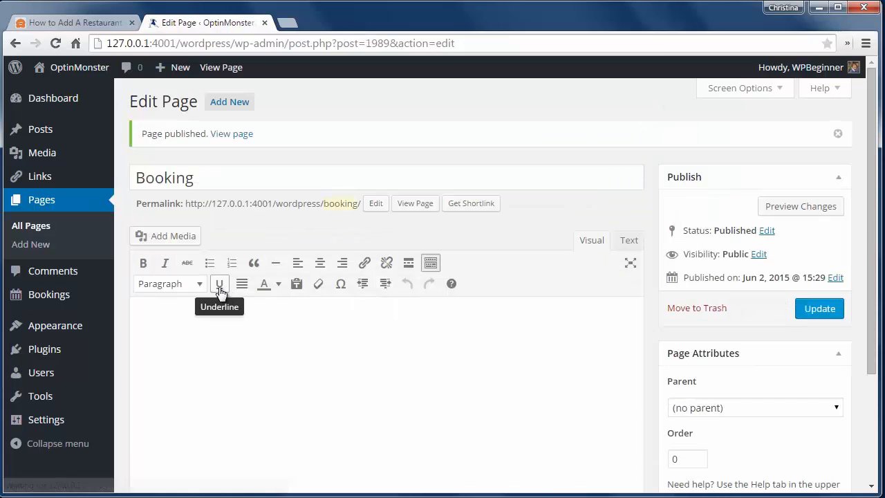
mouse_move(49, 293)
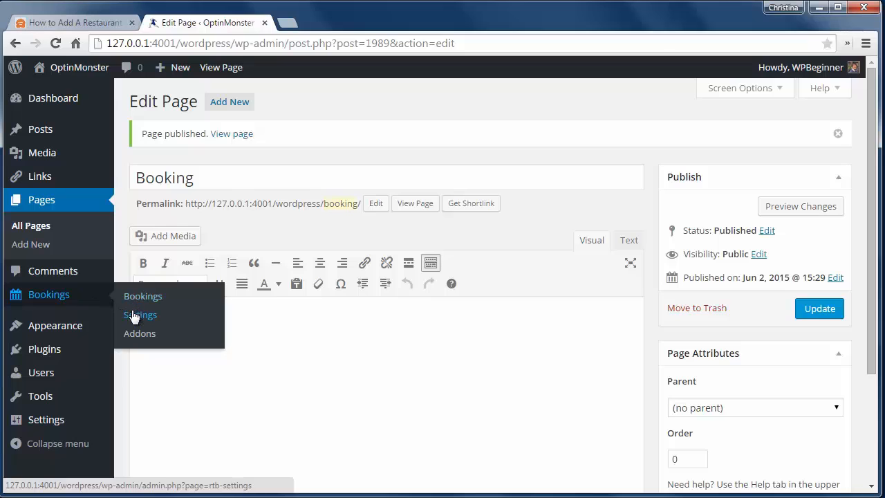
Choose 'Booking' as the Booking Page in the plugin's General settings.
left_click(141, 316)
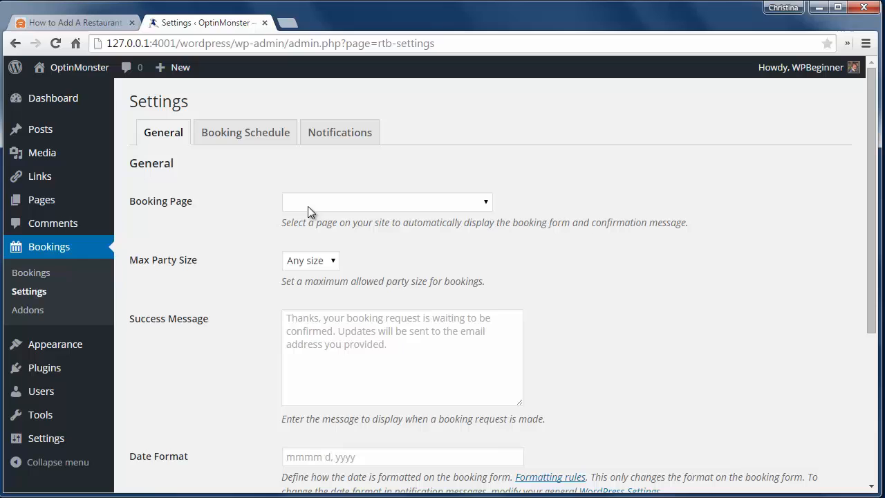
left_click(387, 202)
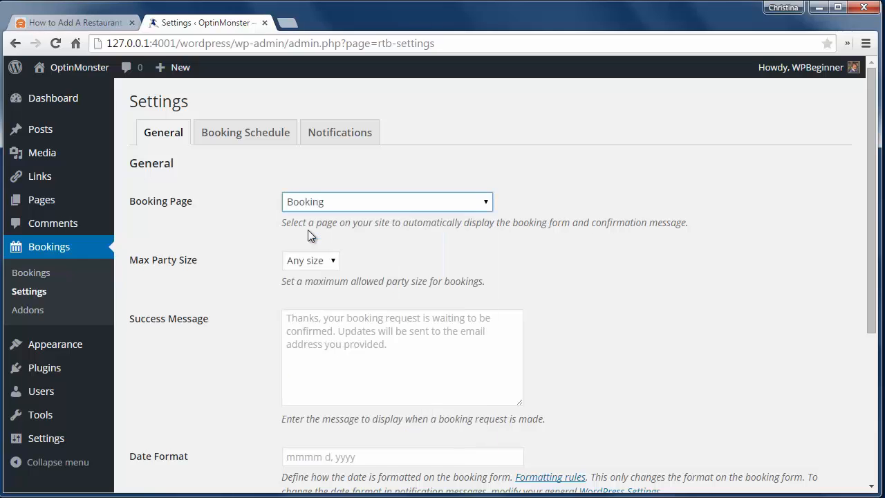
mouse_move(249, 371)
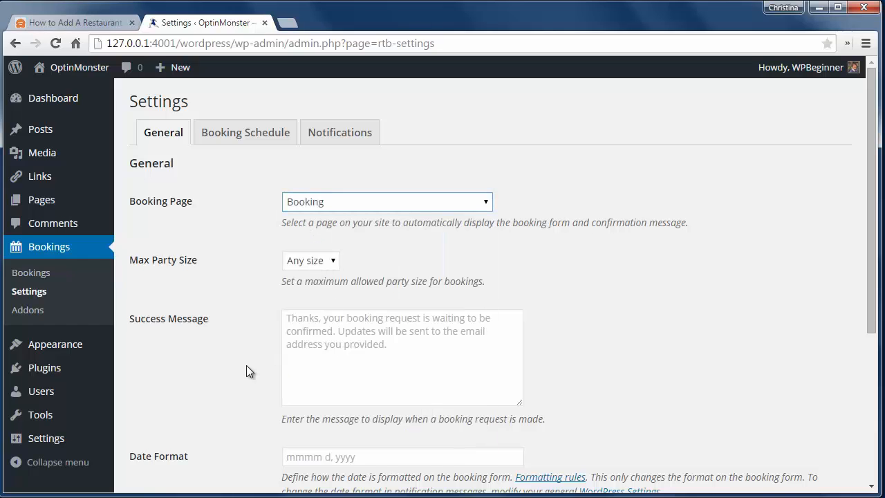
scroll("down", 3)
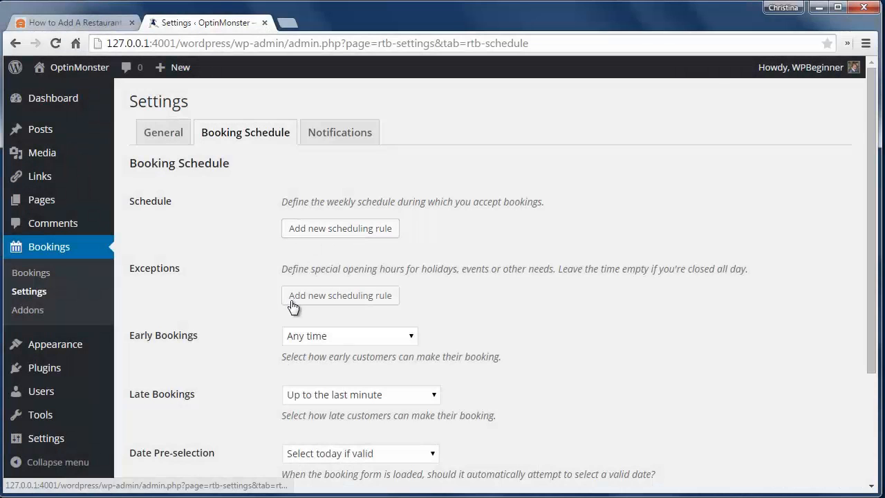
Review the Booking Schedule options unchanged and move on to the Notifications settings.
scroll("down", 3)
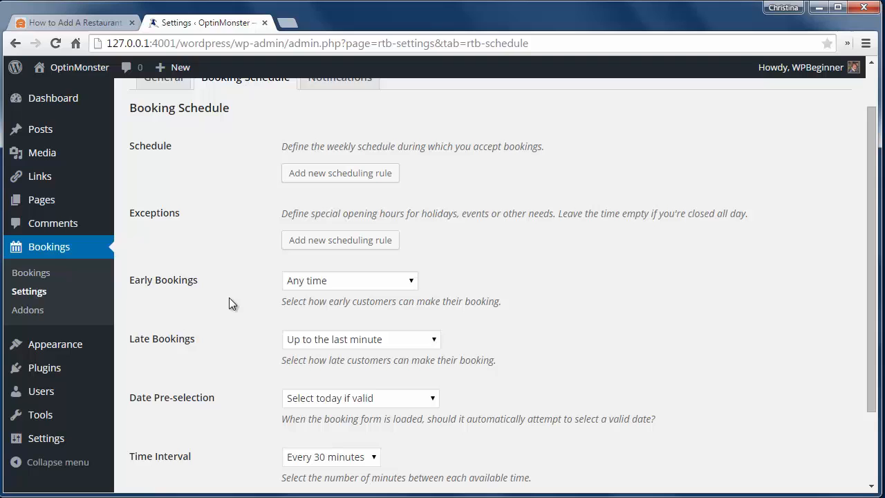
scroll("down", 3)
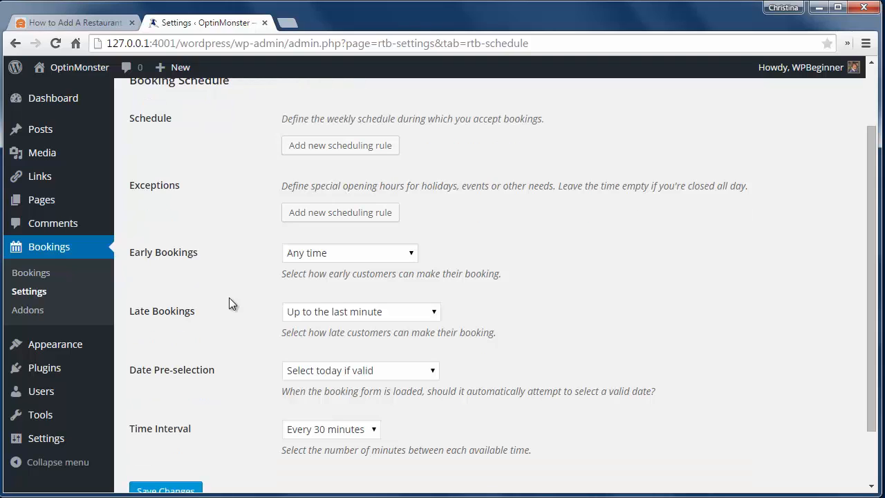
mouse_move(340, 213)
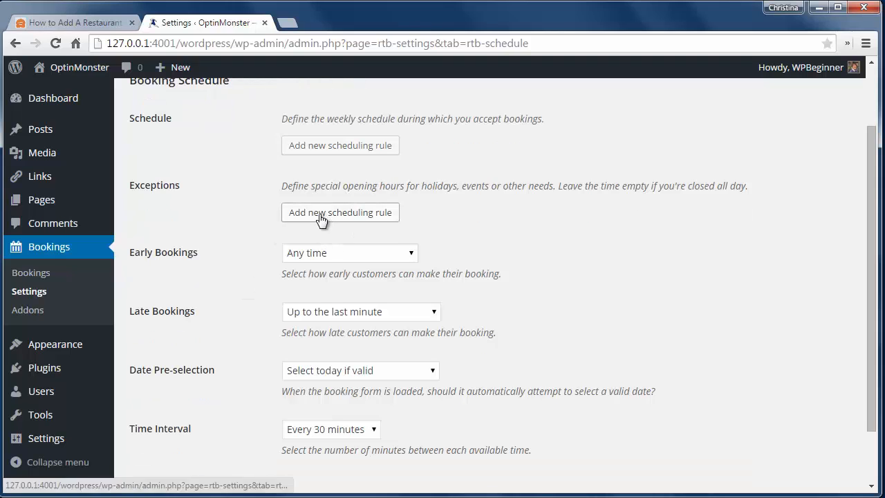
left_click(341, 133)
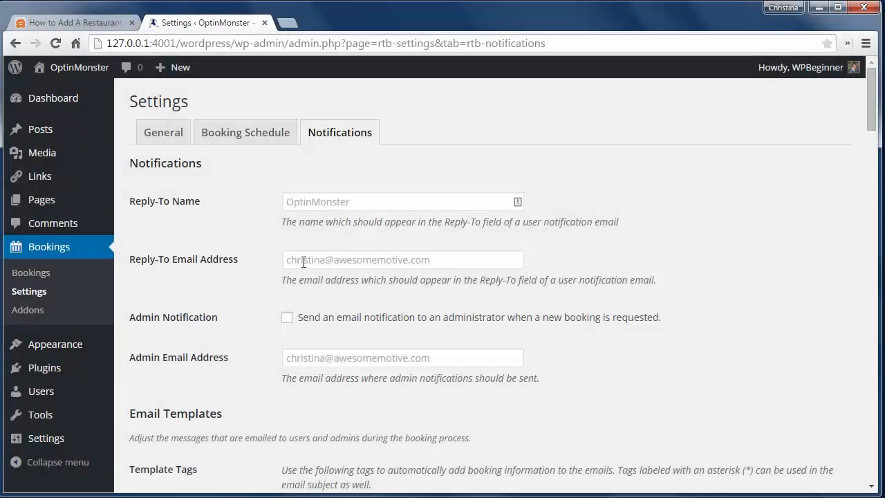
Add the Booking page to the site's navigation menu via Appearance > Menus.
scroll("down", 3)
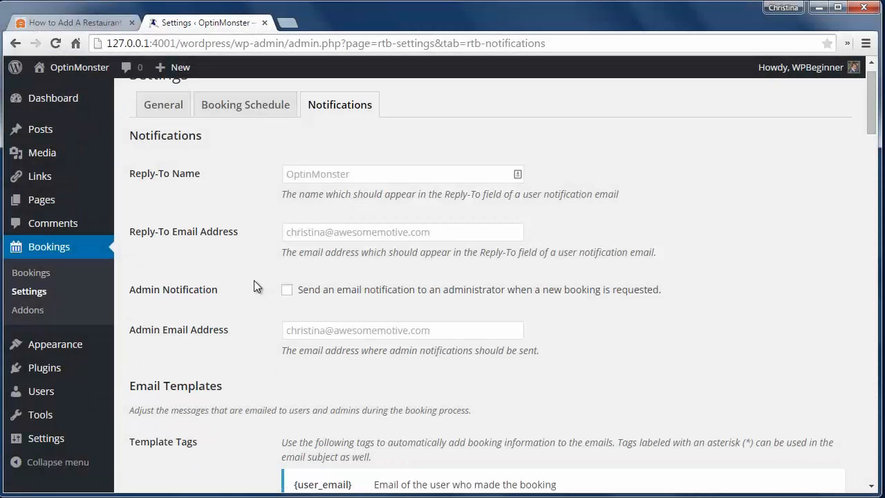
scroll("down", 3)
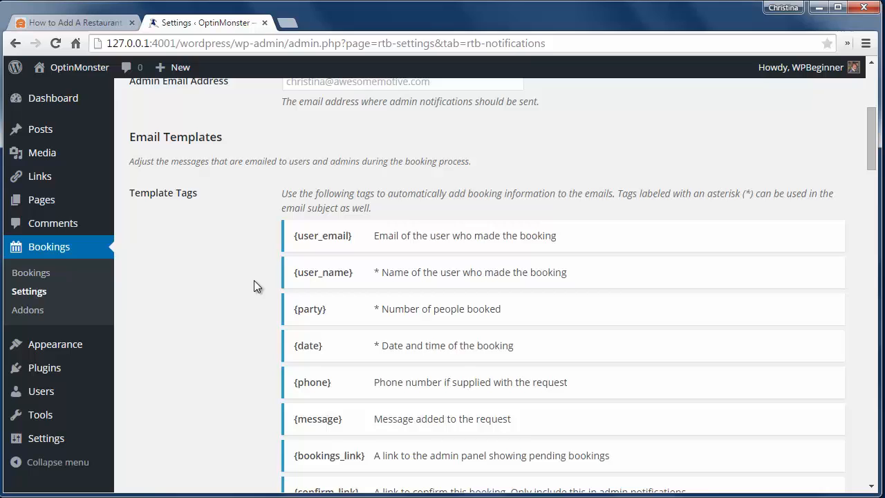
scroll("down", 3)
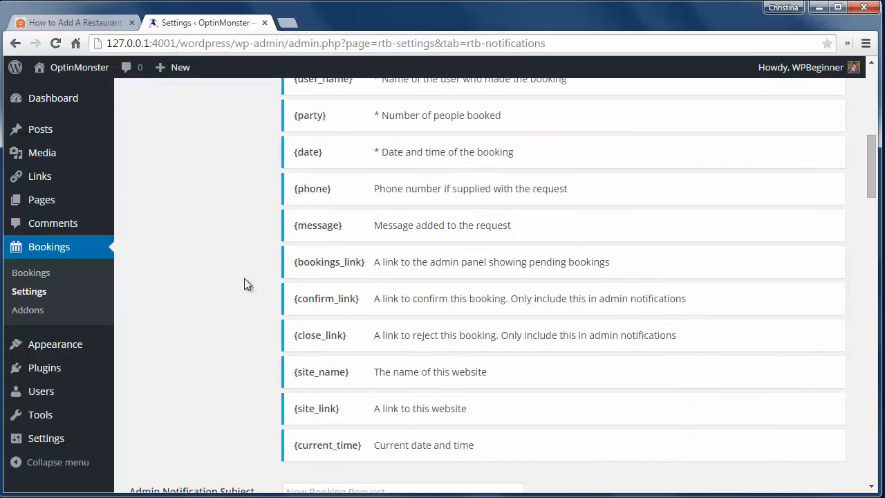
mouse_move(187, 270)
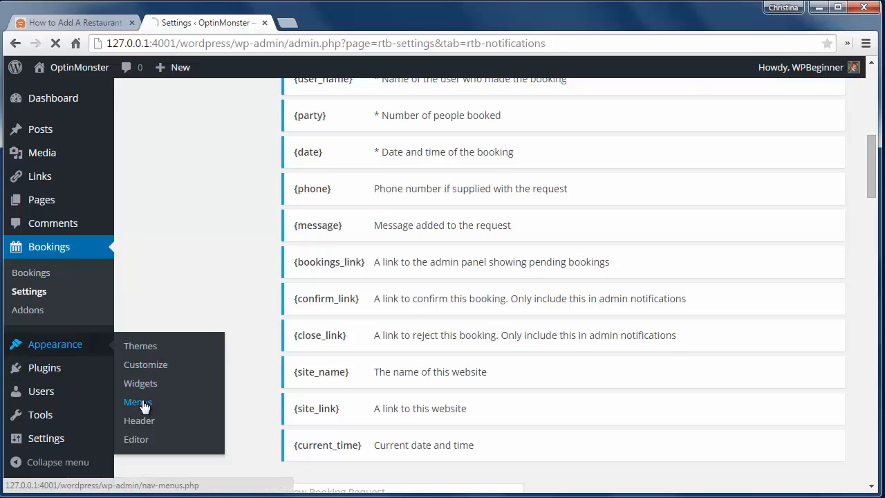
left_click(139, 401)
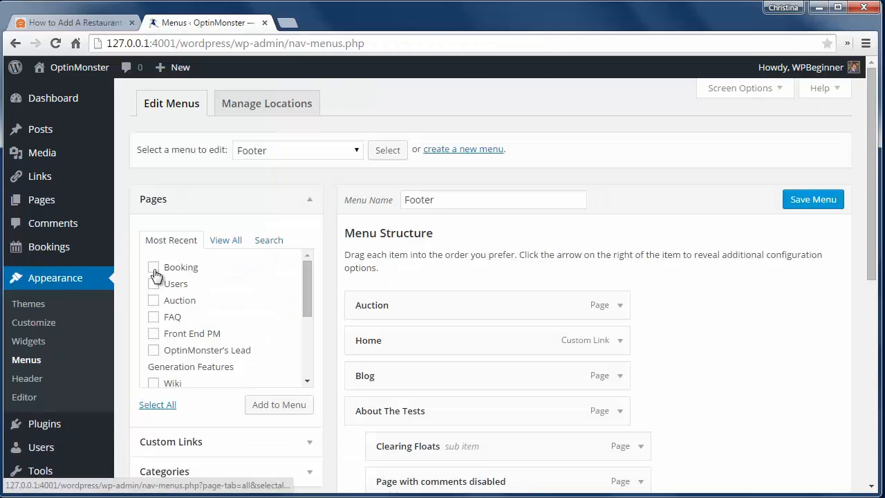
left_click(154, 267)
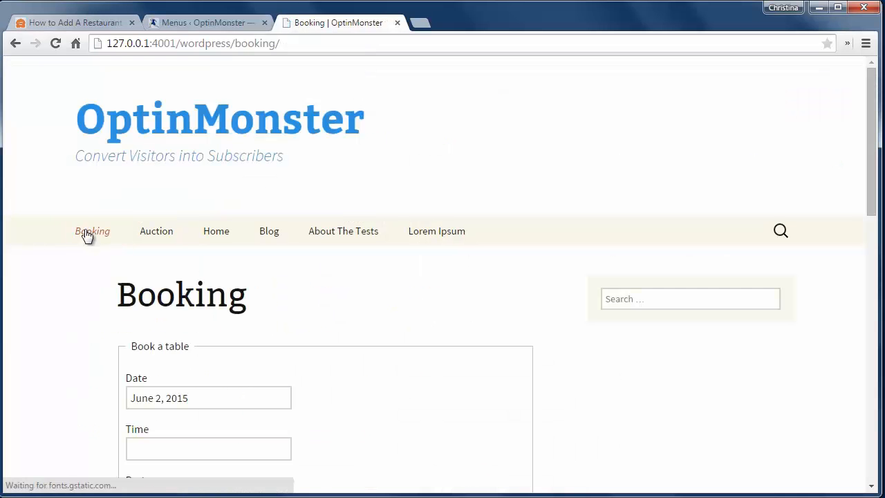
scroll("down", 3)
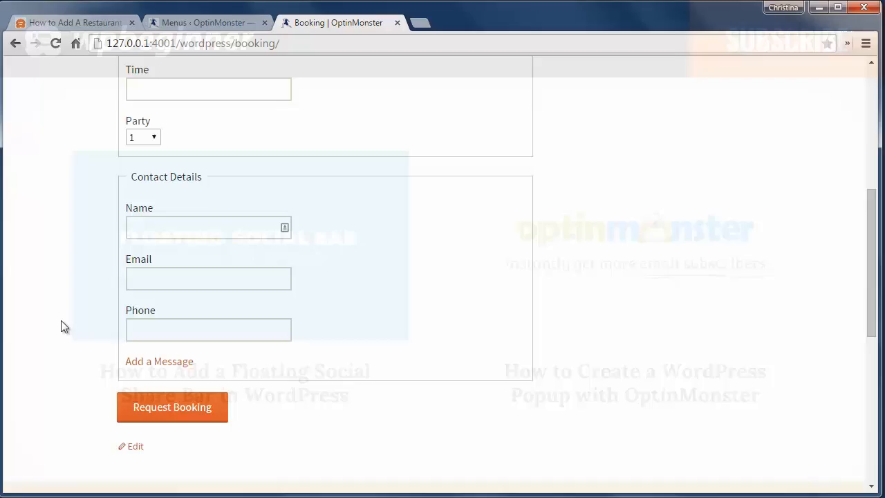